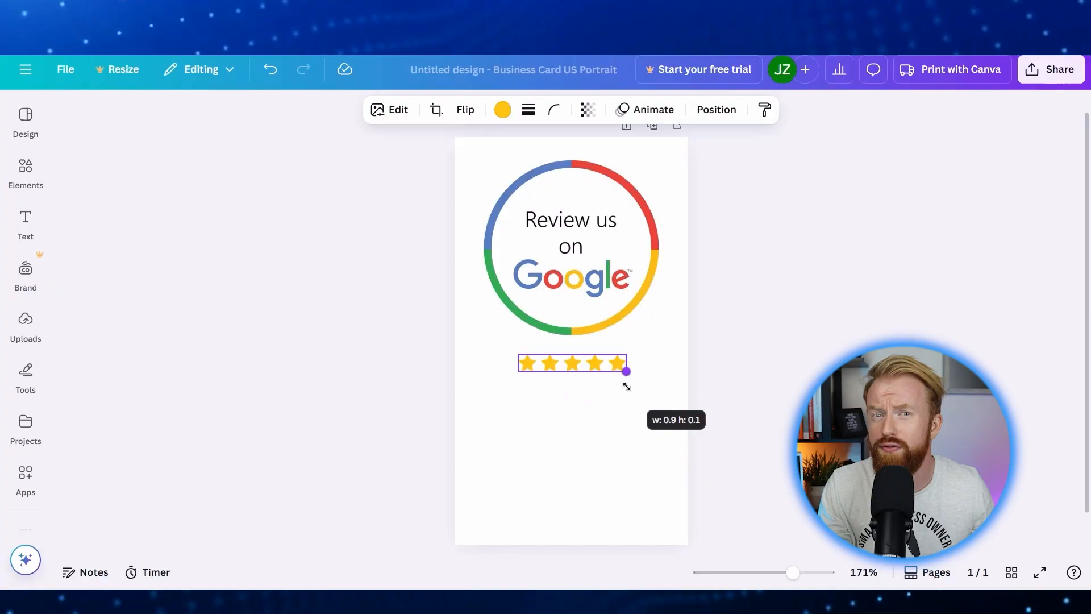
# Widen the five-star row under the 'Review us on Google' circle across the card
pyautogui.moveTo(625, 371); pyautogui.dragTo(497, 379)
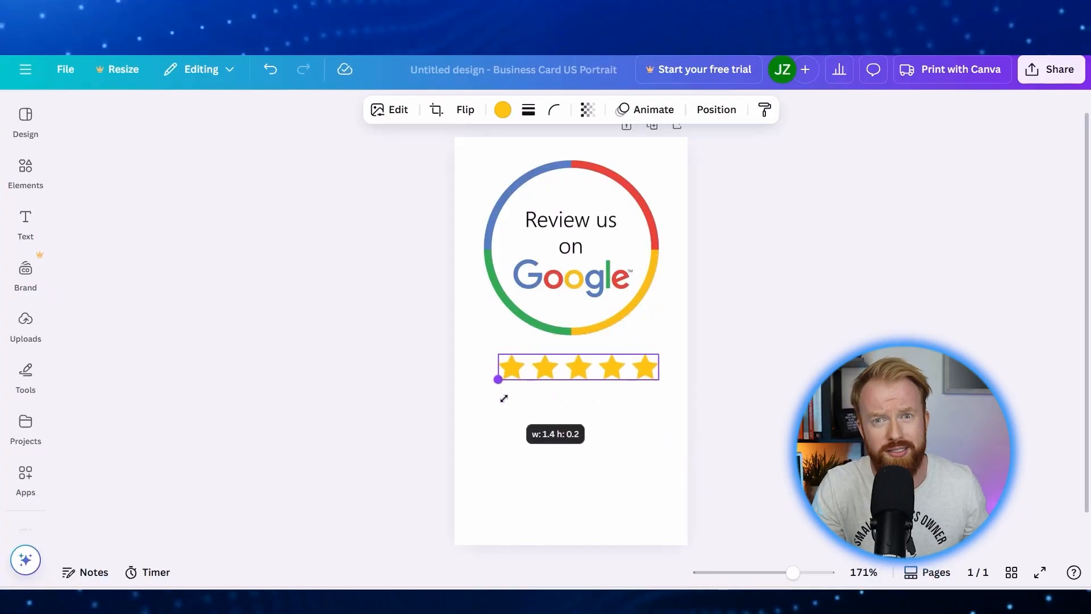
pyautogui.click(25, 324)
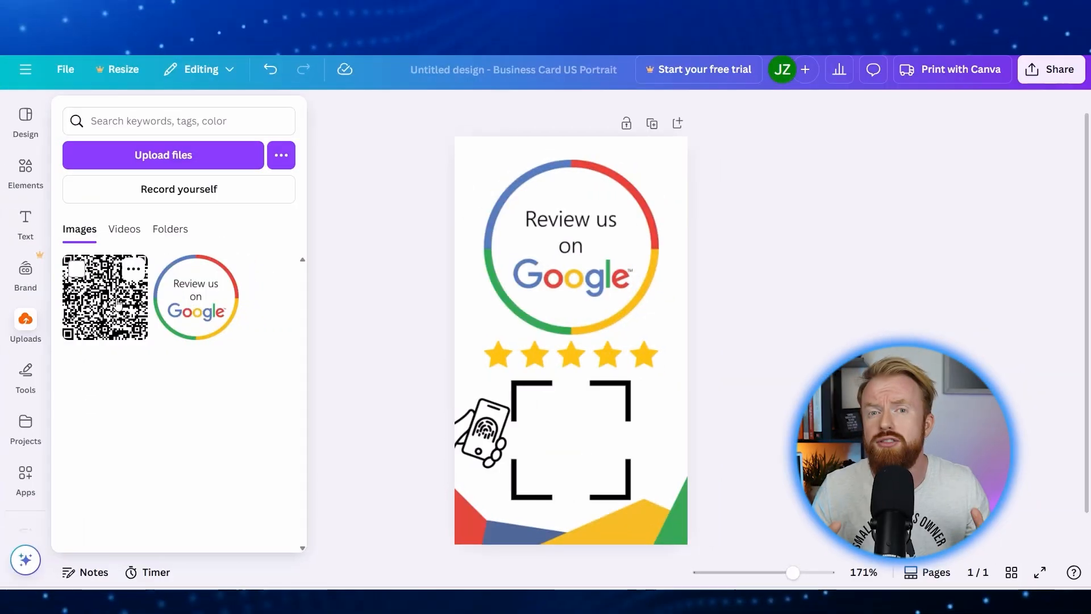
pyautogui.moveTo(105, 297); pyautogui.dragTo(543, 417)
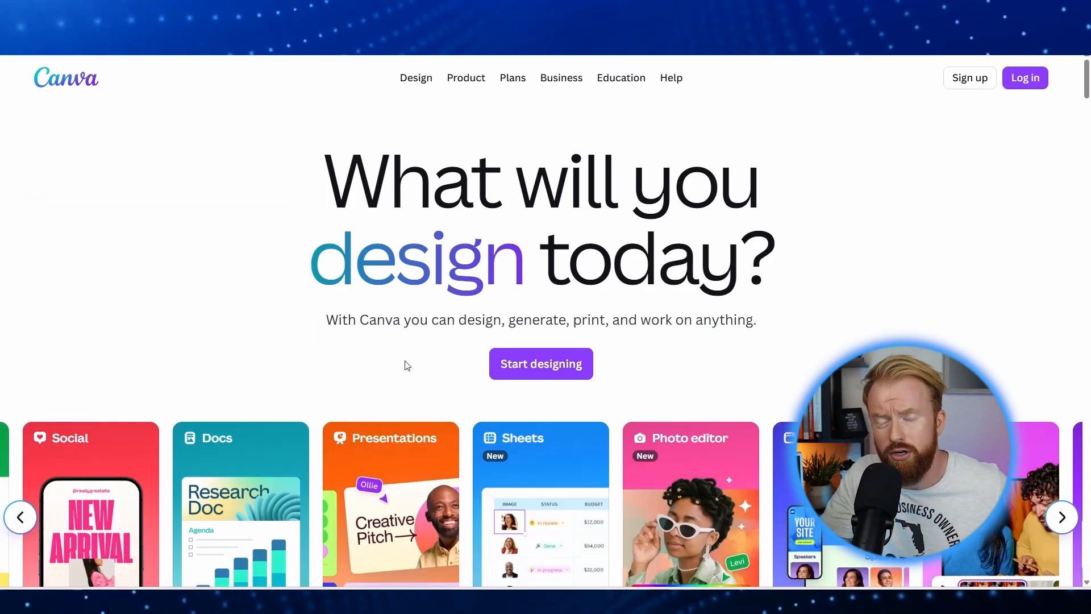
pyautogui.moveTo(541, 368)
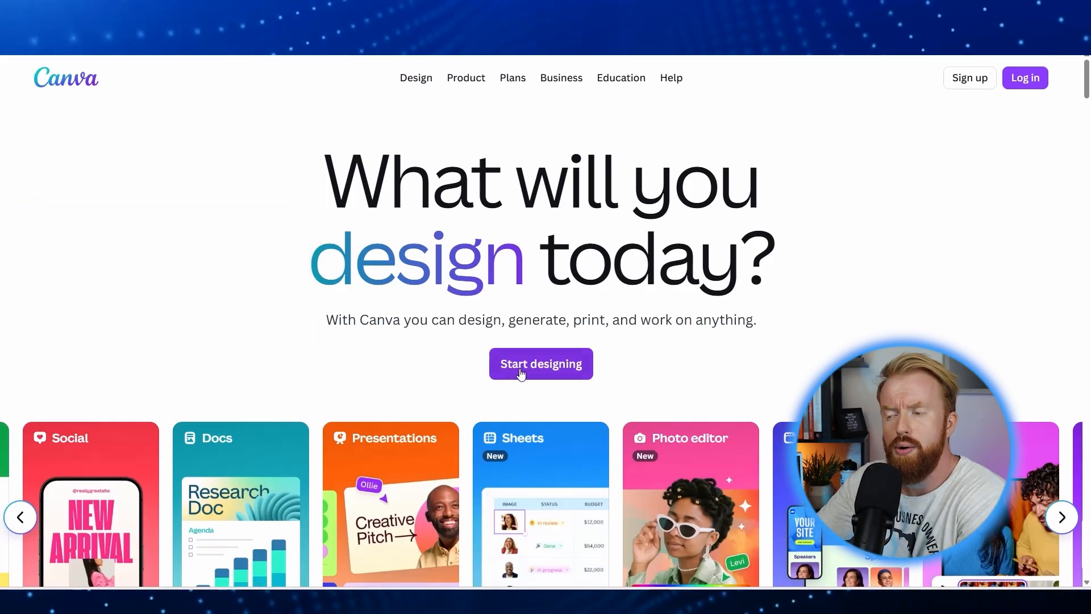
# Start a new design from the Canva home page
pyautogui.click(542, 364)
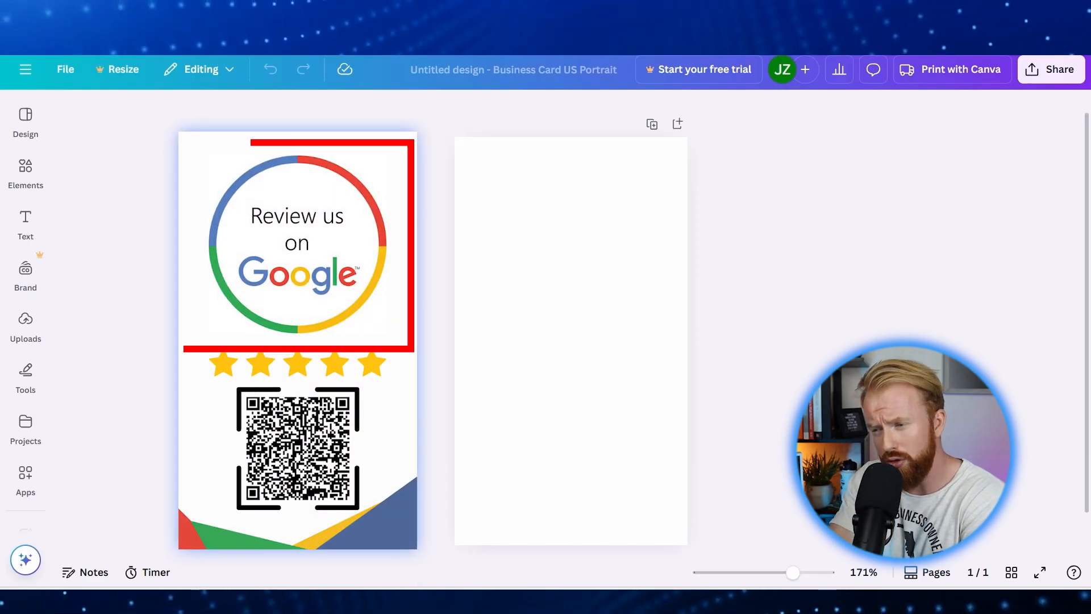
# Upload the 'Review us on Google' circle image and place it at the card's top, nearly card width
pyautogui.click(296, 243)
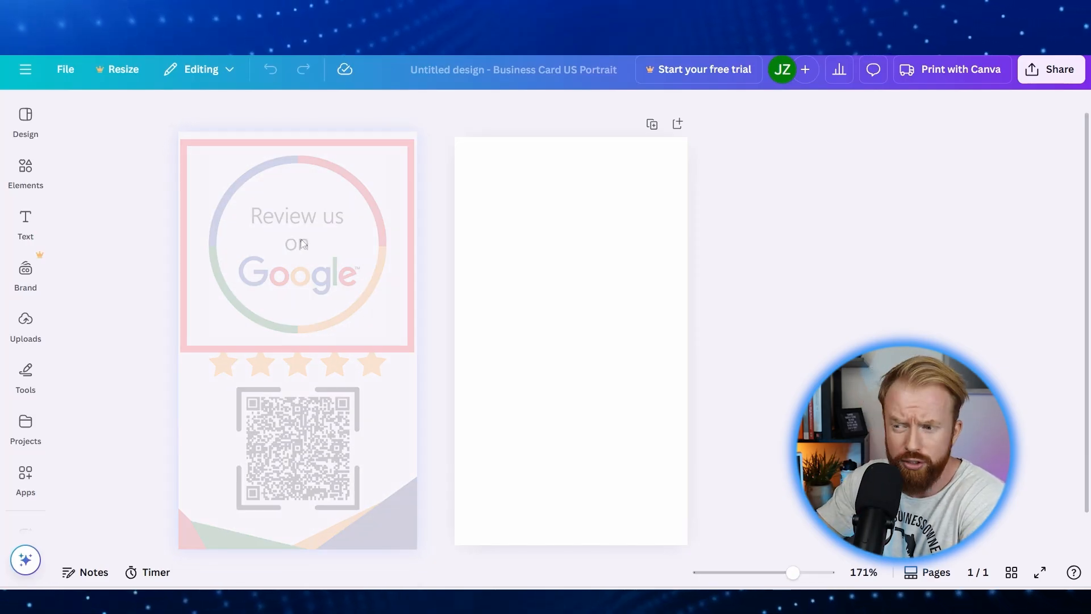
pyautogui.click(25, 327)
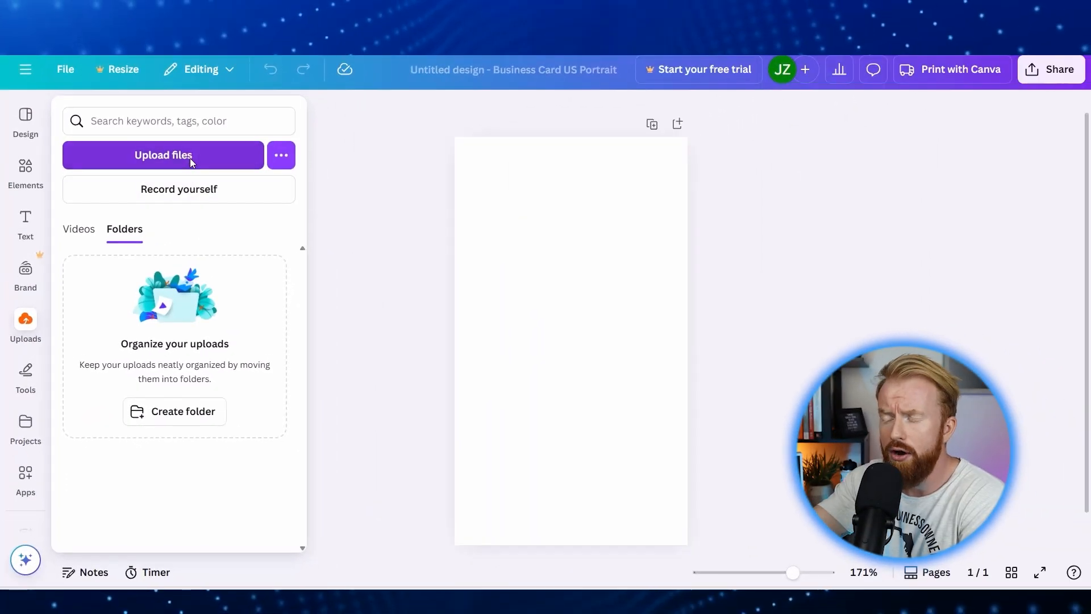
pyautogui.click(163, 154)
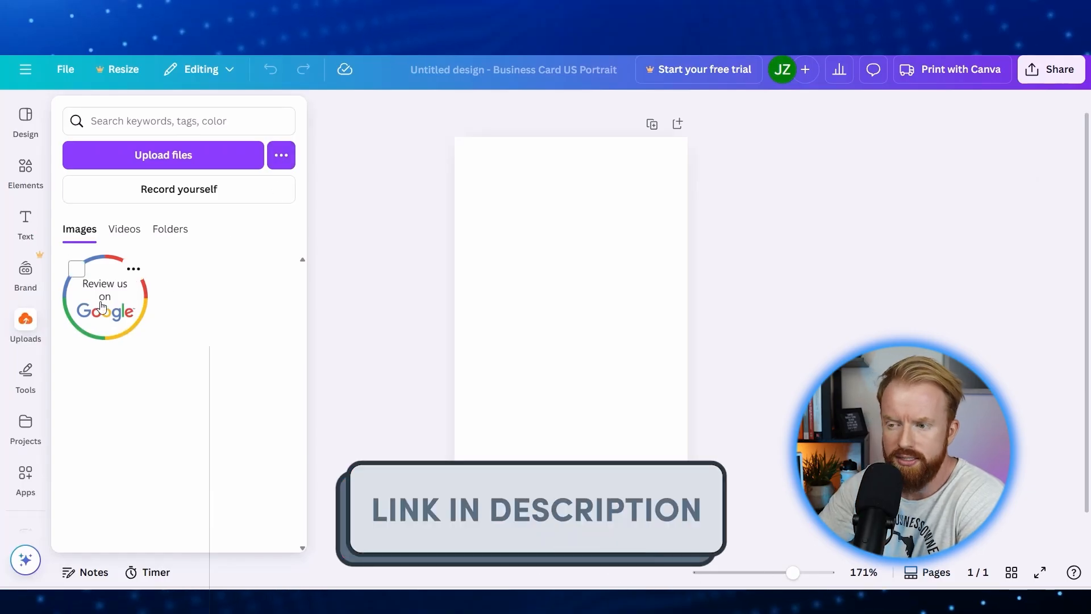
pyautogui.moveTo(105, 299); pyautogui.dragTo(570, 237)
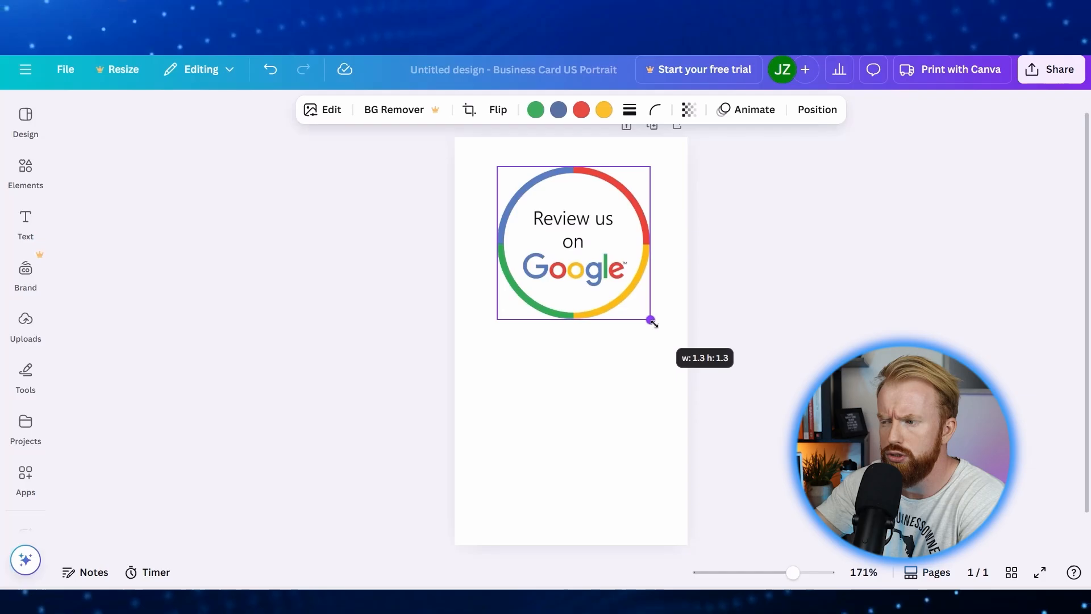
pyautogui.moveTo(650, 321); pyautogui.dragTo(497, 334)
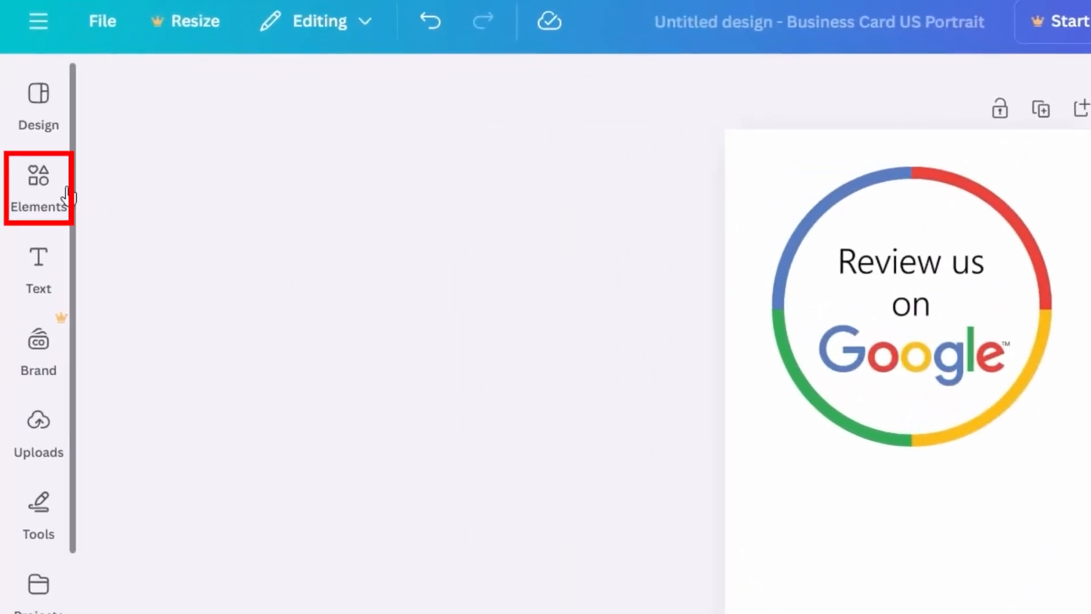
# Search Elements for '5 stars', add the gold star row and centre it under the circle
pyautogui.click(39, 187)
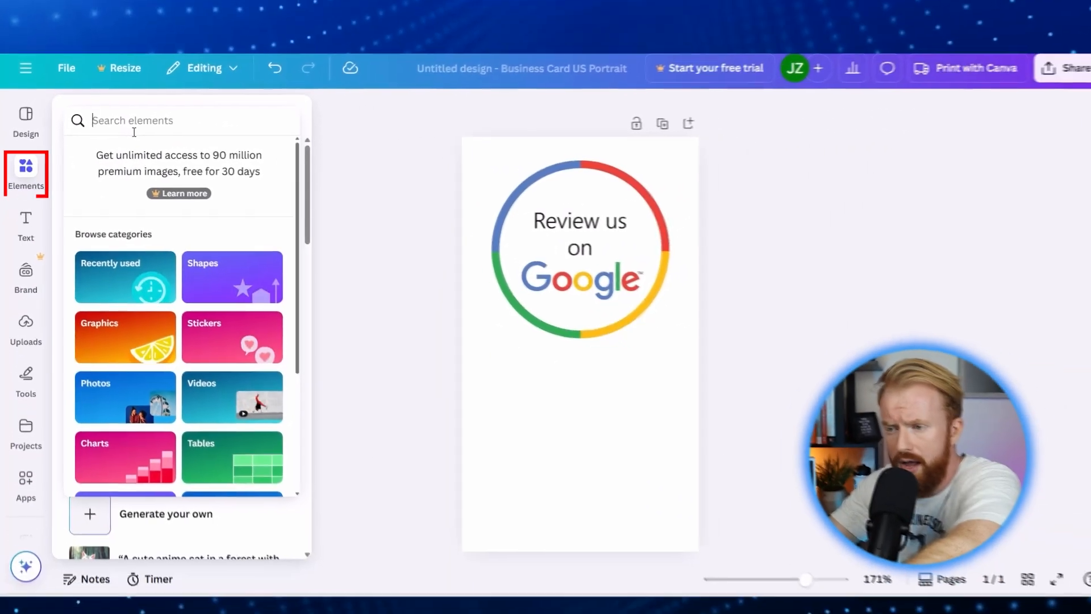
pyautogui.write('5 stars')
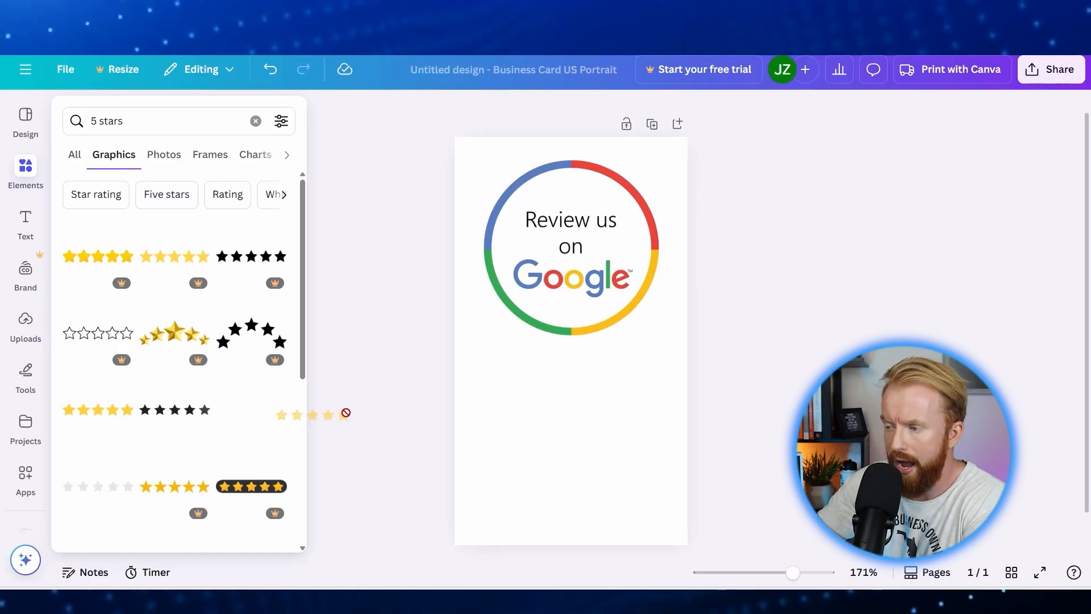
pyautogui.click(98, 255)
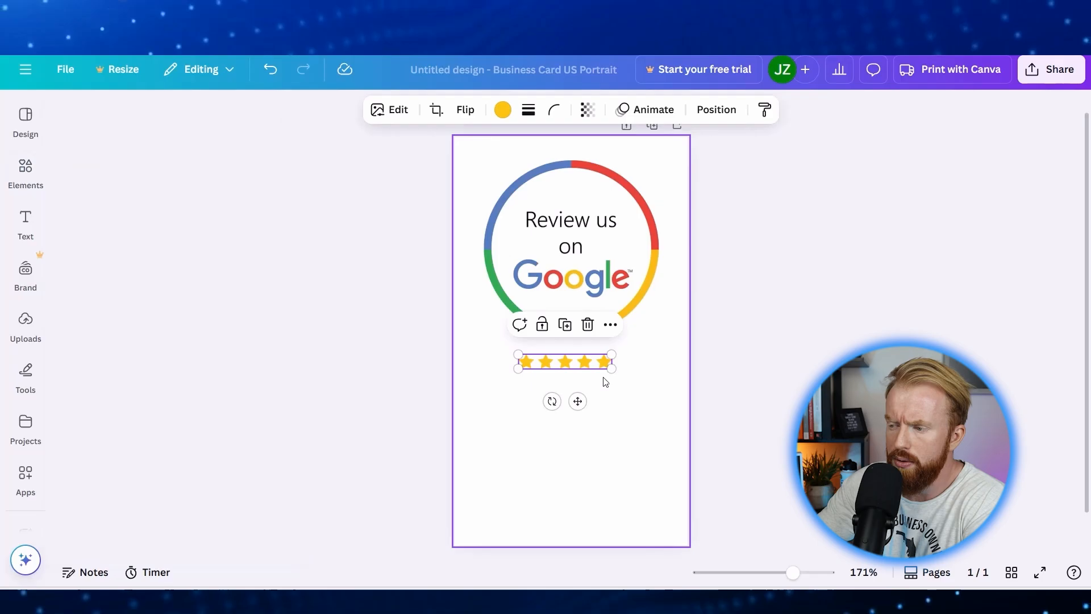
pyautogui.moveTo(612, 353); pyautogui.dragTo(658, 376)
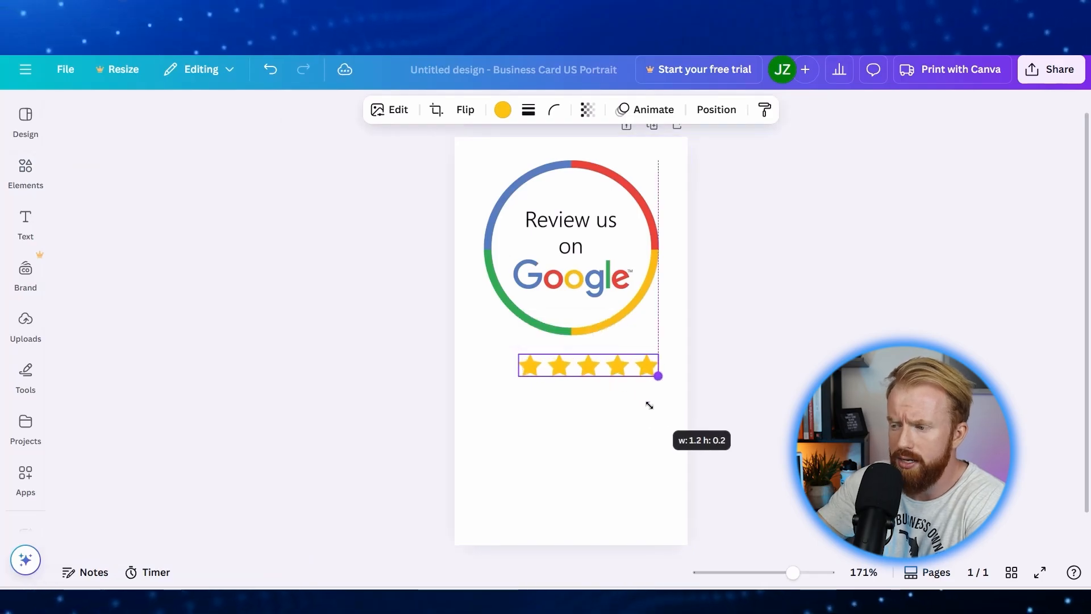
pyautogui.moveTo(658, 377); pyautogui.dragTo(494, 380)
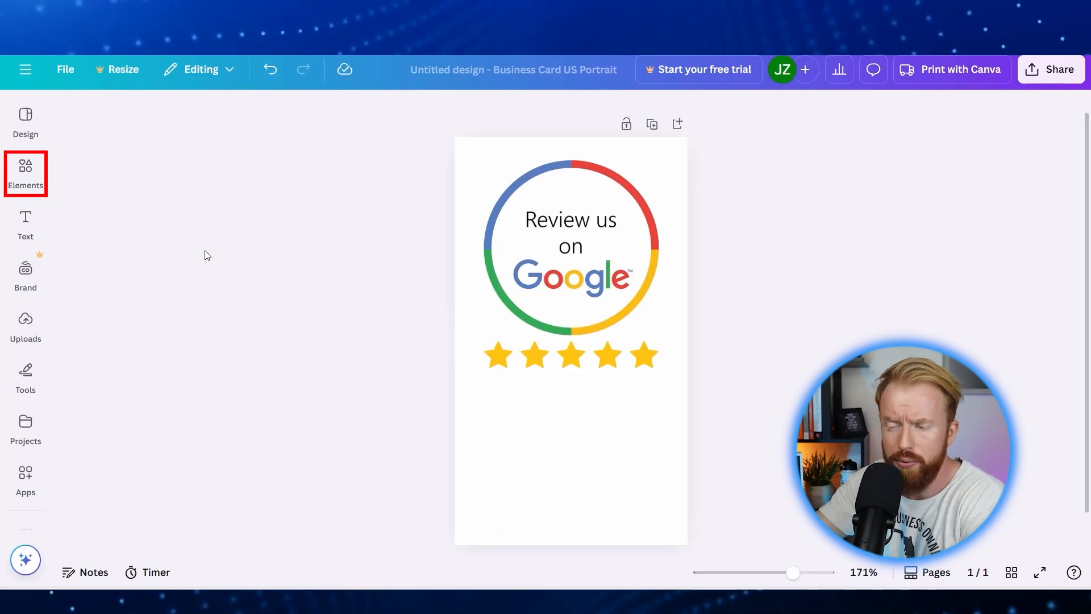
# Search 'qr code square', add the square frame below the stars and recolour it black
pyautogui.click(25, 173)
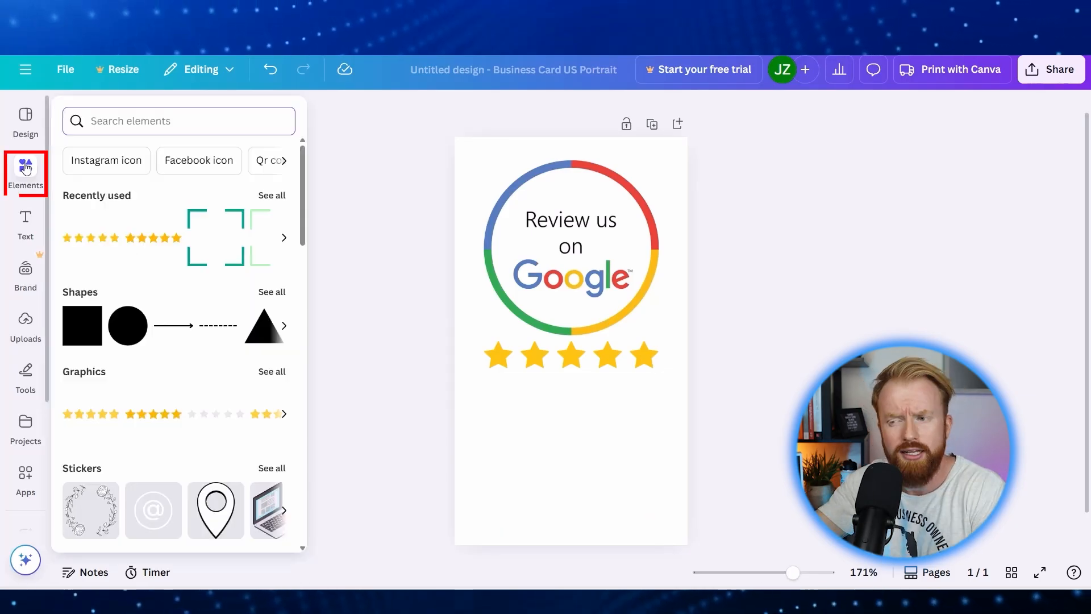
pyautogui.write('q')
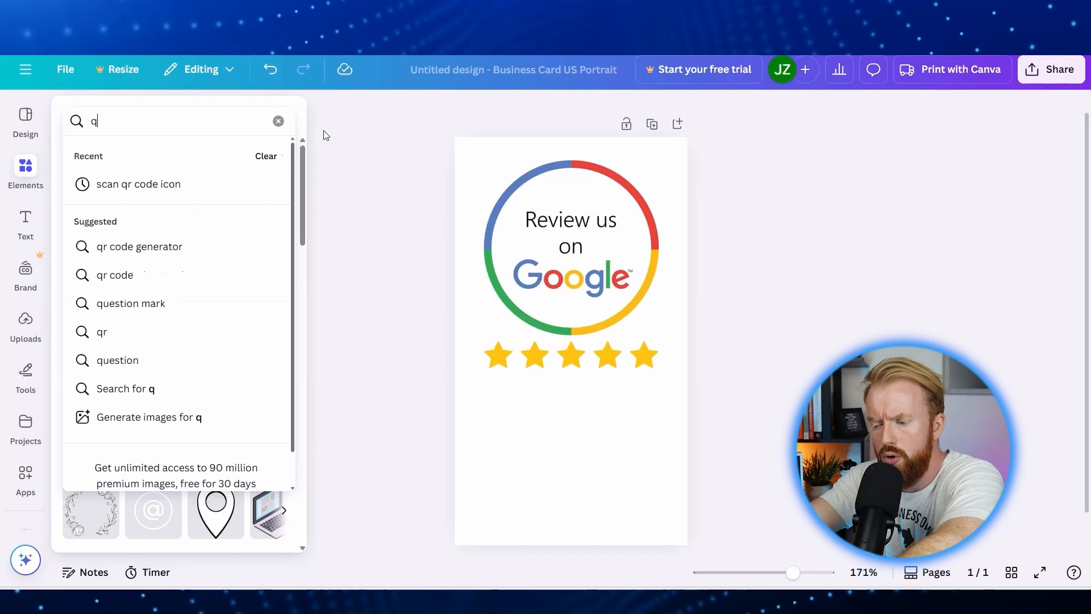
pyautogui.write('qr code square')
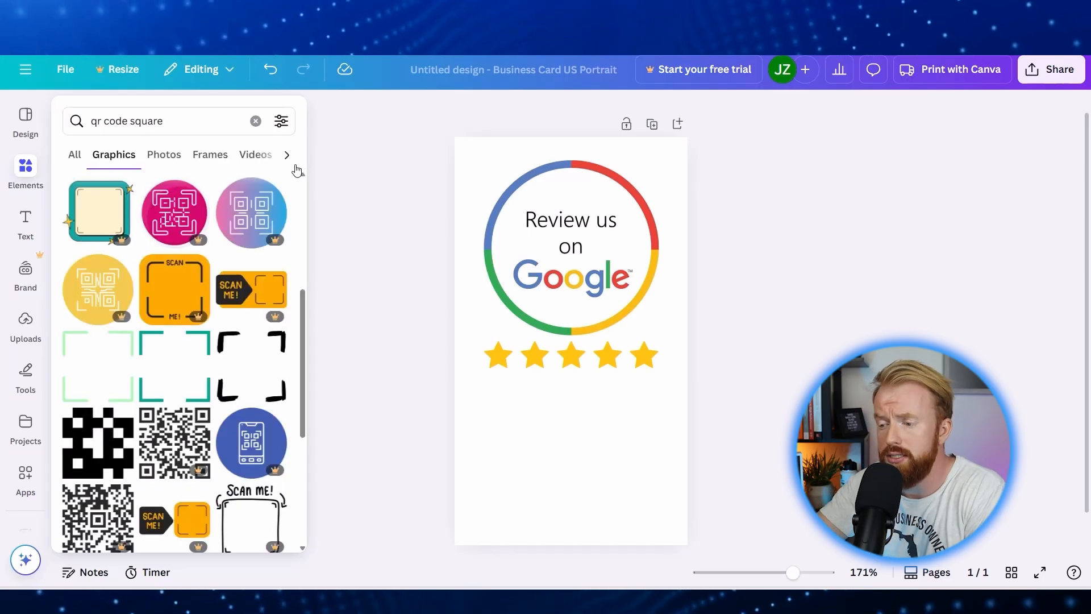
pyautogui.moveTo(174, 365)
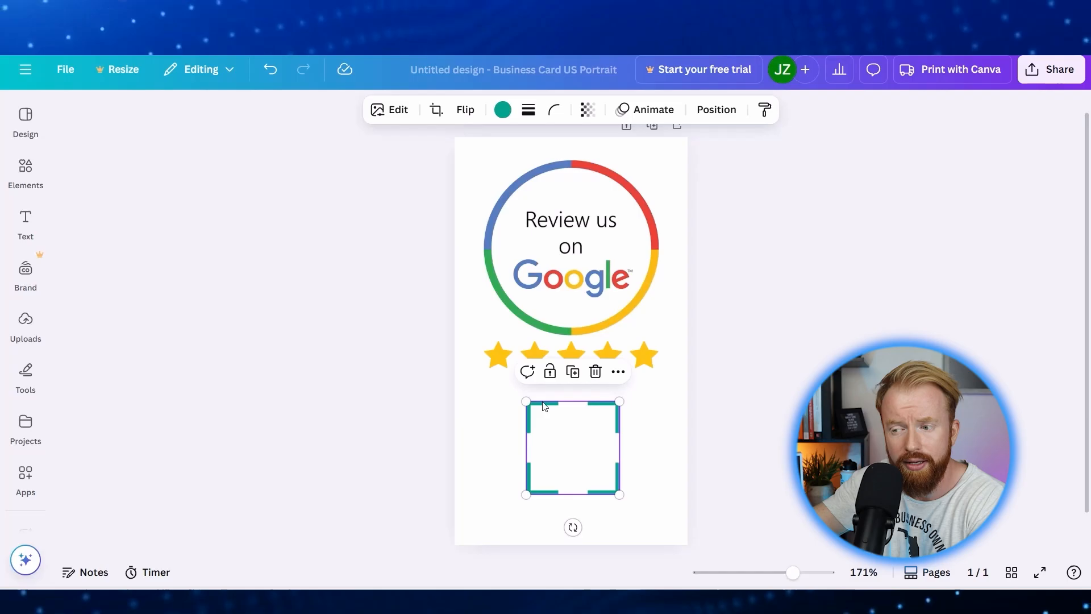
pyautogui.click(502, 109)
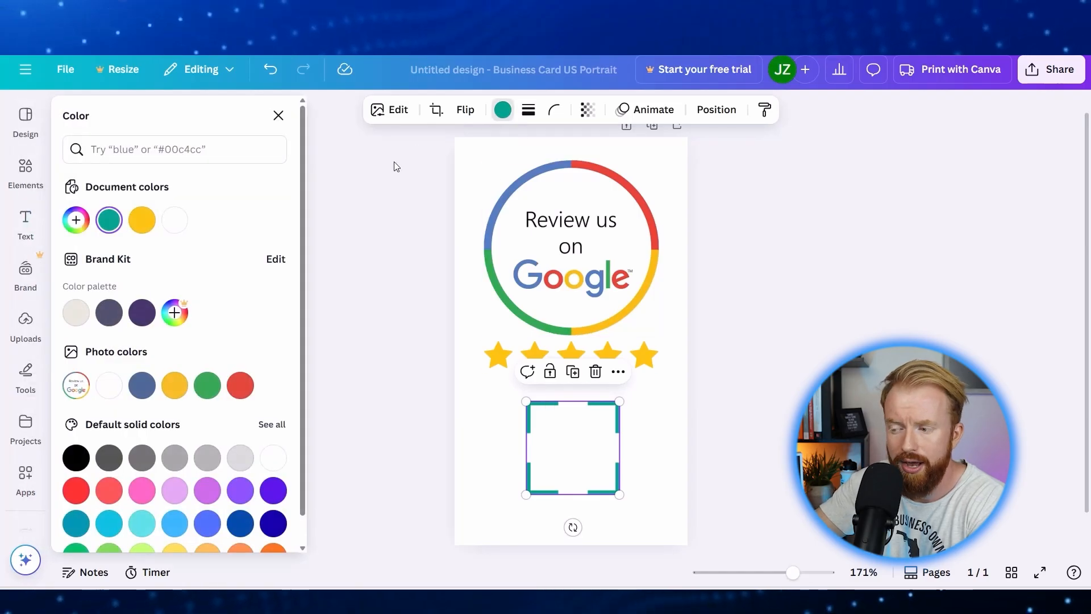
pyautogui.click(75, 458)
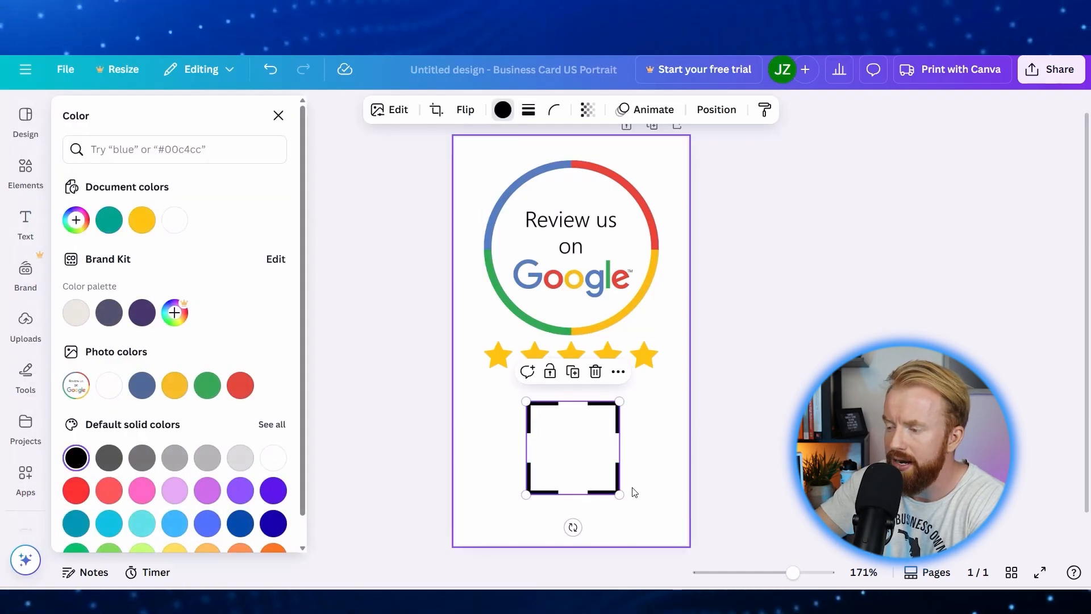
pyautogui.moveTo(571, 449); pyautogui.dragTo(570, 444)
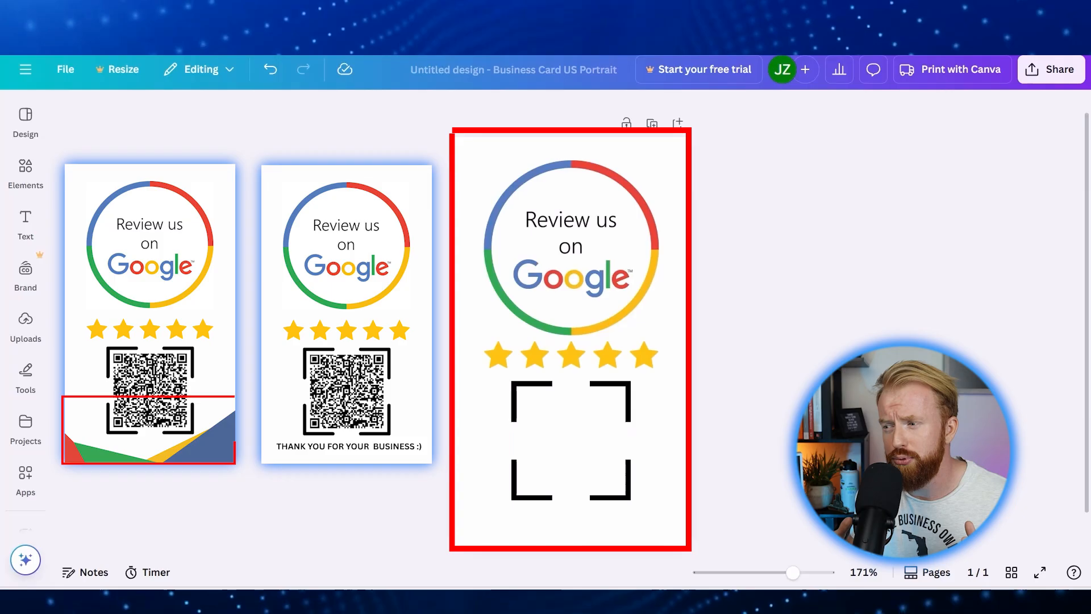
# Draw a triangle with the shape tool and recolour it red for the bottom band
pyautogui.click(25, 376)
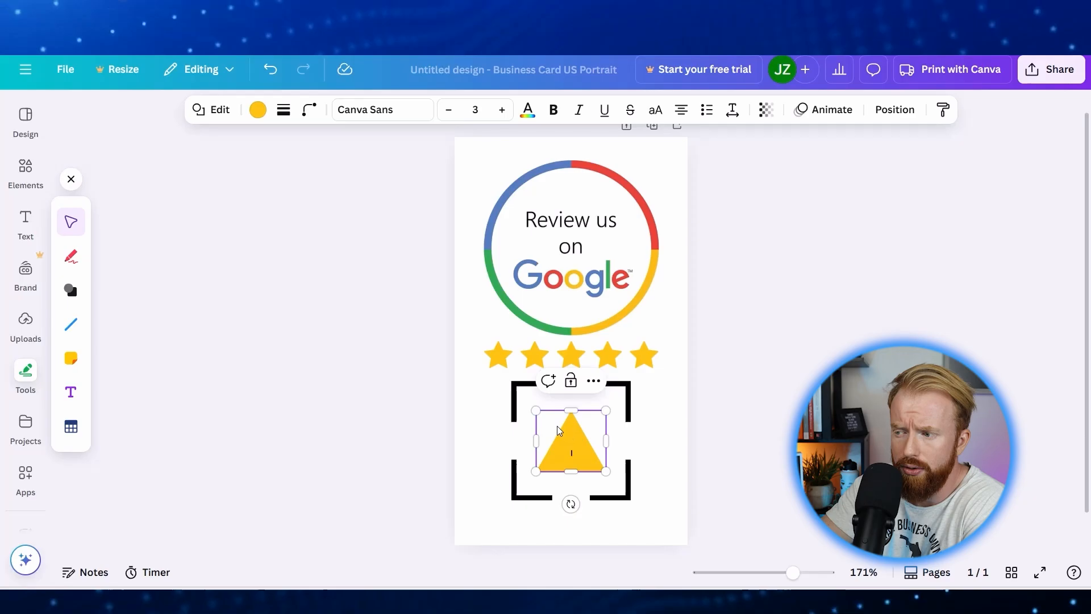
pyautogui.click(257, 109)
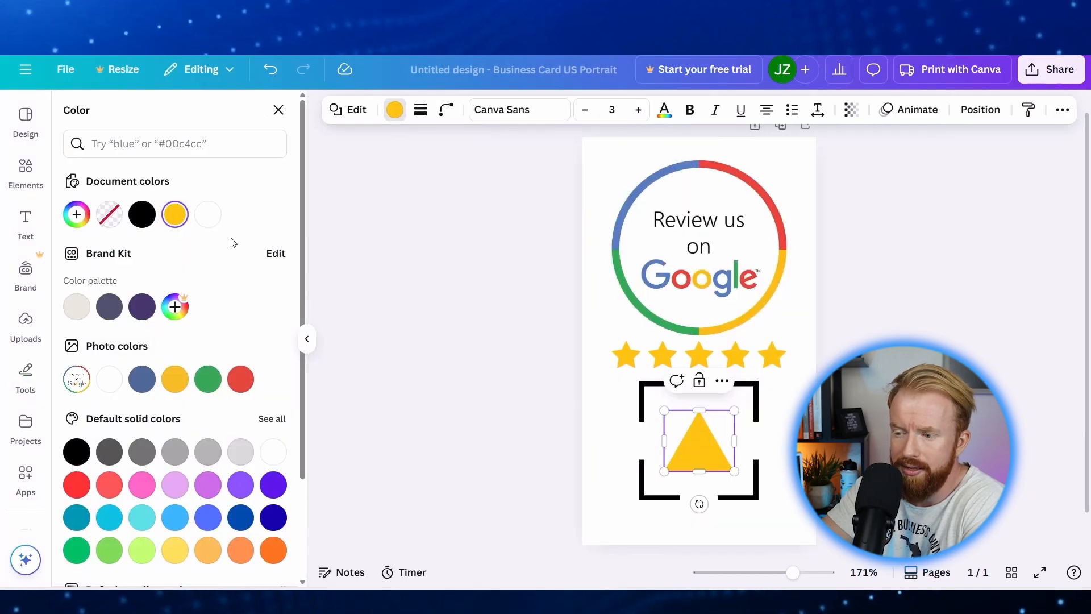
pyautogui.click(240, 380)
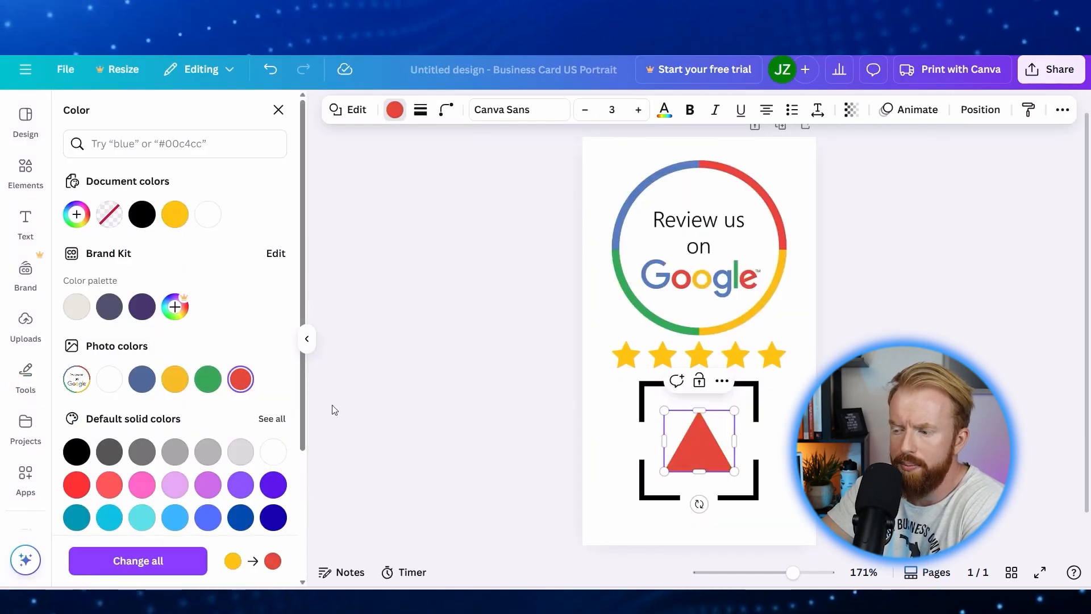
pyautogui.rightClick(699, 446)
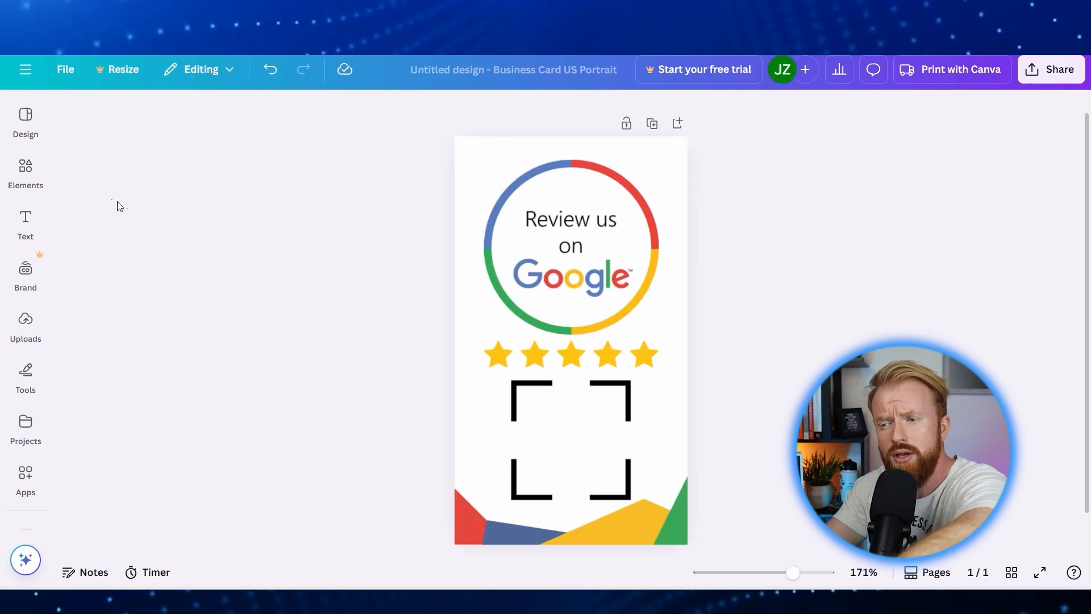
# Search Elements for 'scan me' and add the phone-scanning graphic beside the frame
pyautogui.click(25, 173)
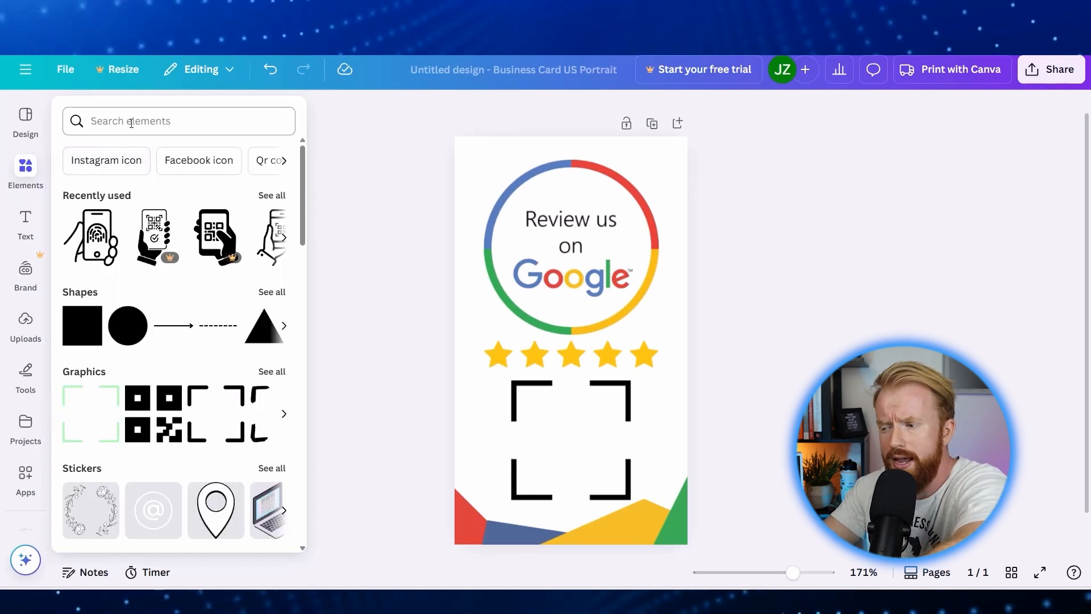
pyautogui.write('scan me icon')
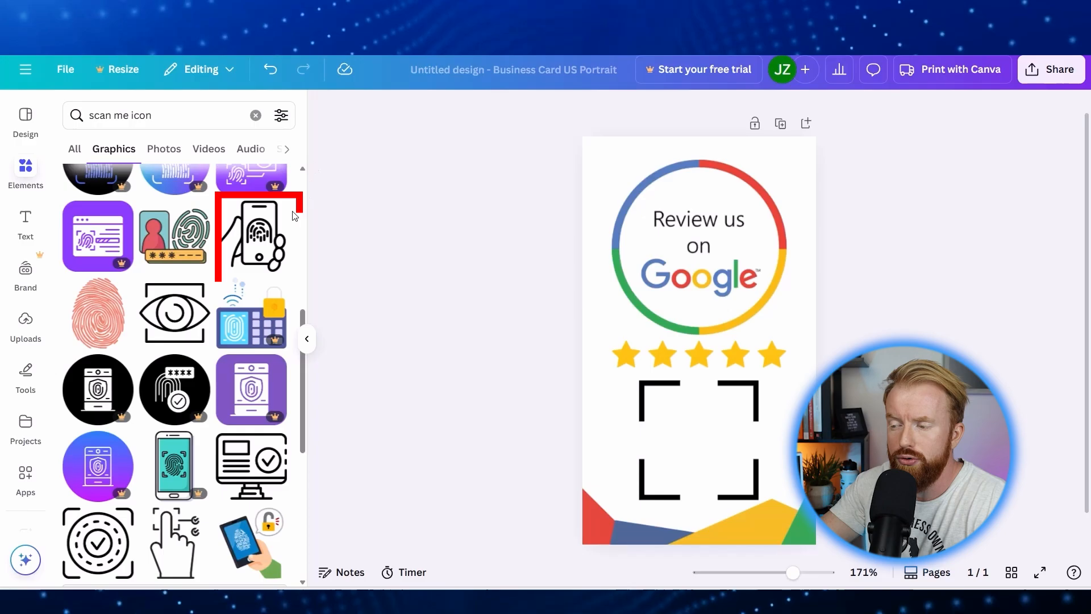
pyautogui.click(256, 237)
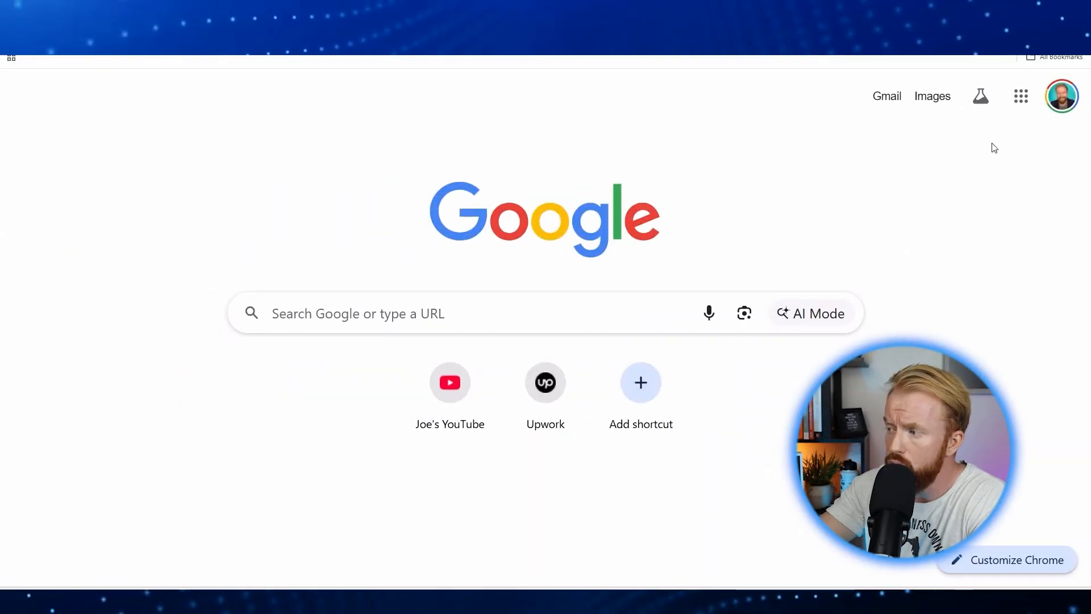
# In Business Profile Manager, get the review link and save its QR code image
pyautogui.click(1021, 96)
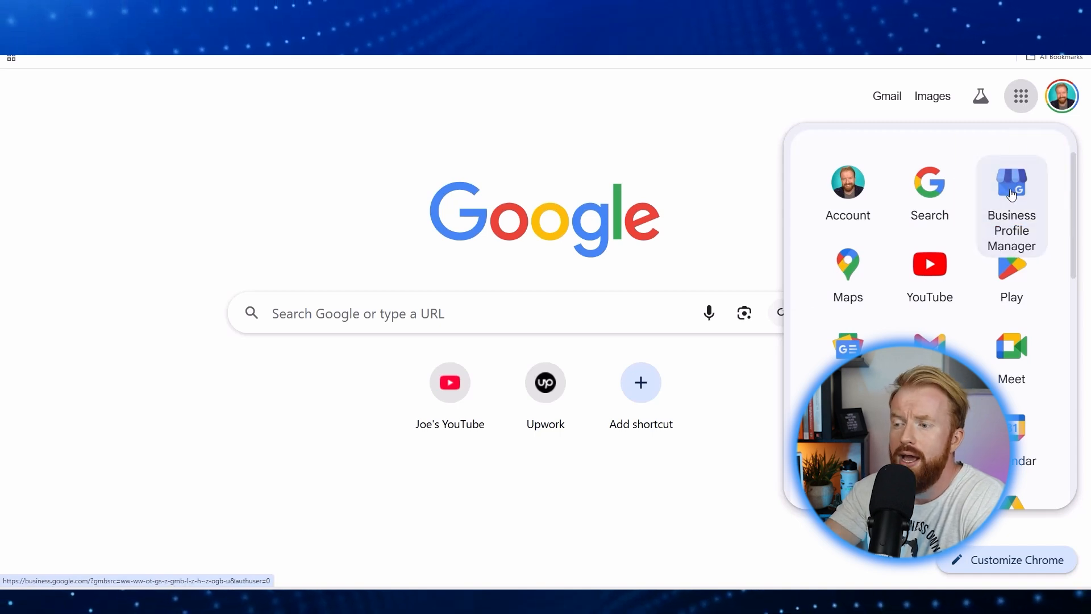
pyautogui.click(1011, 187)
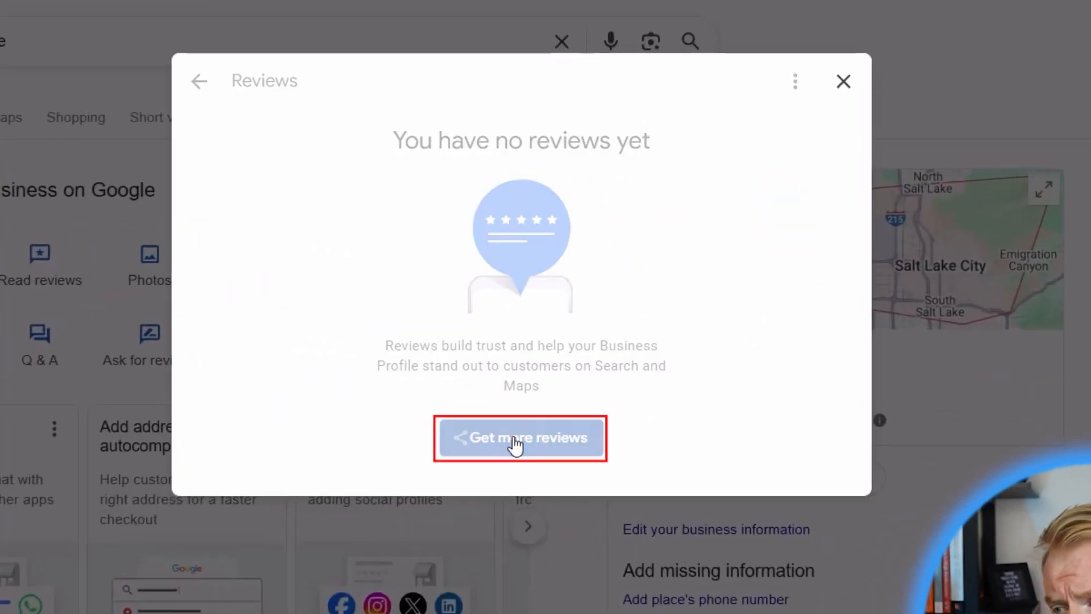
pyautogui.click(521, 437)
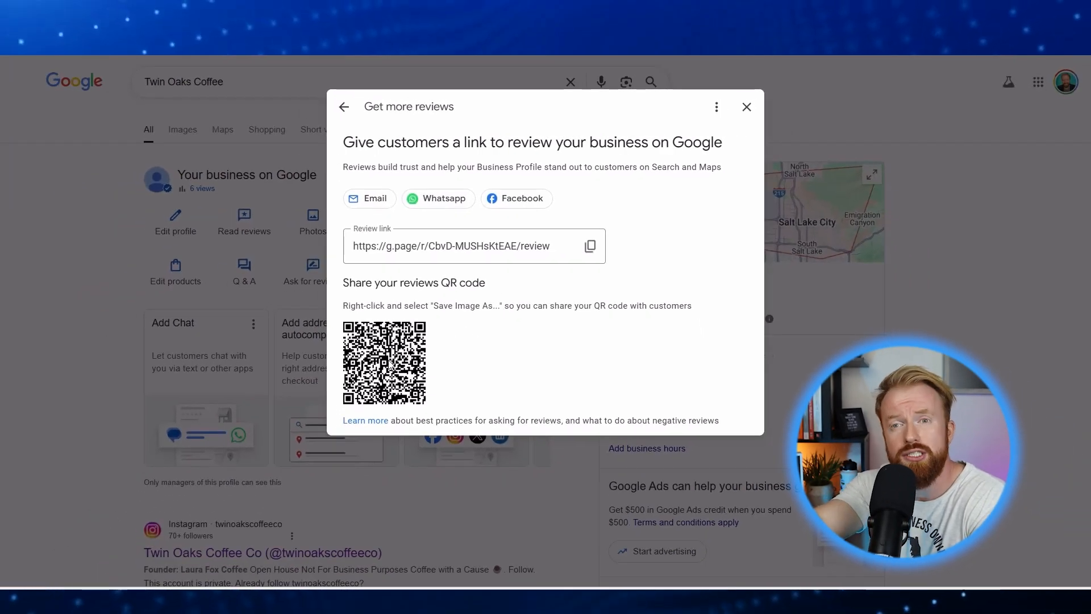
pyautogui.rightClick(384, 361)
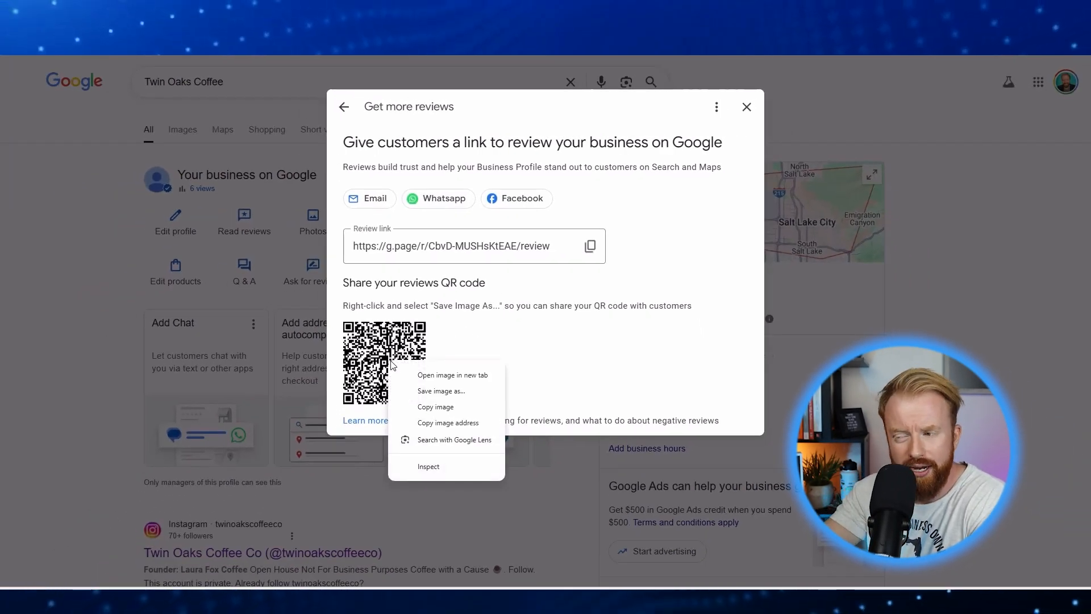
pyautogui.moveTo(443, 395)
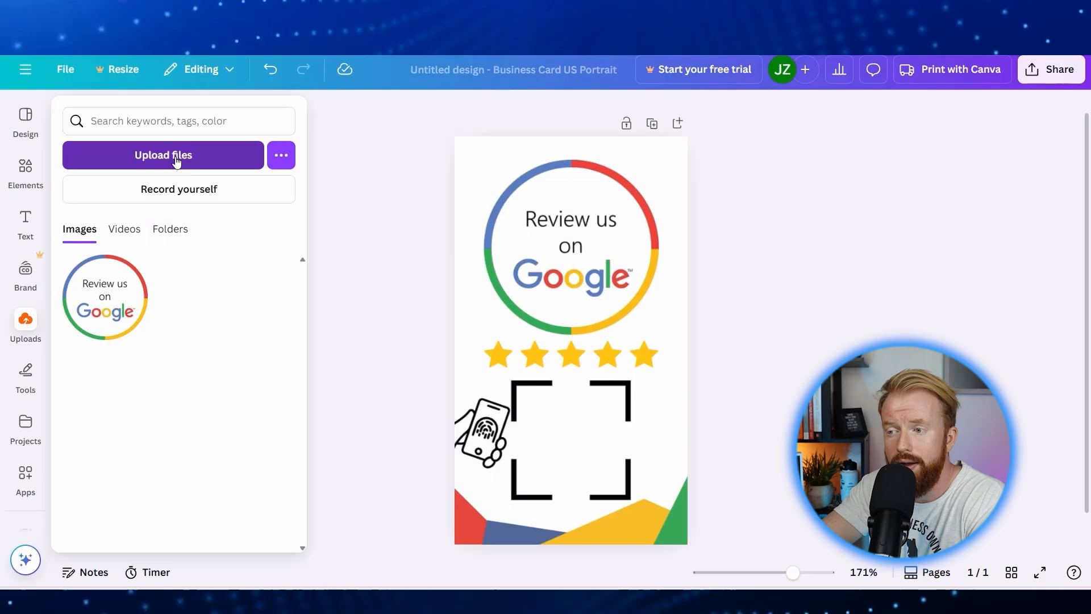
# Upload the saved QR code image to Canva for the black frame
pyautogui.click(163, 155)
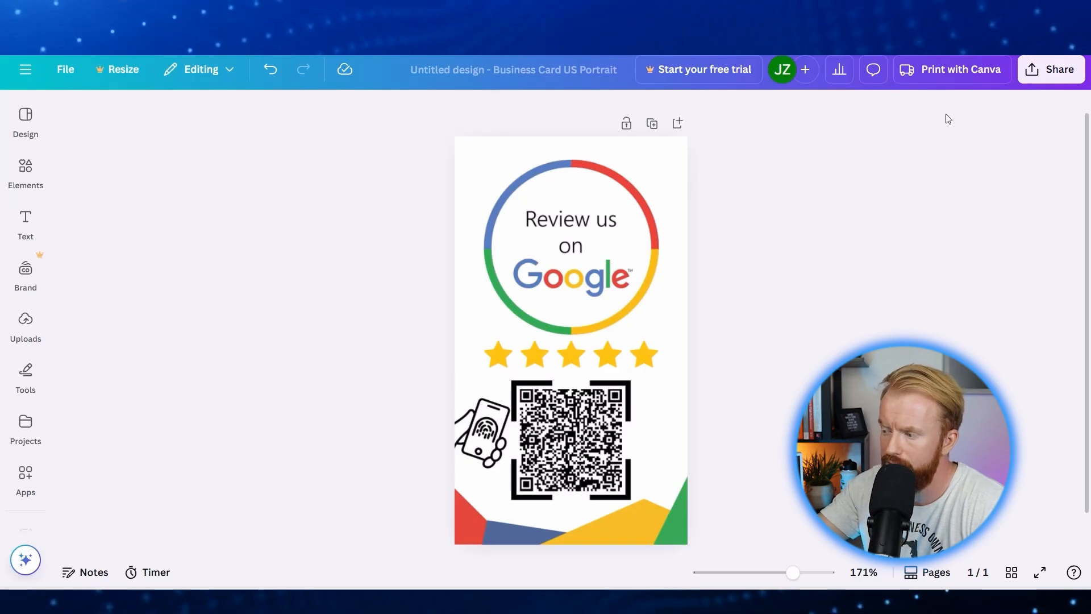
pyautogui.click(952, 69)
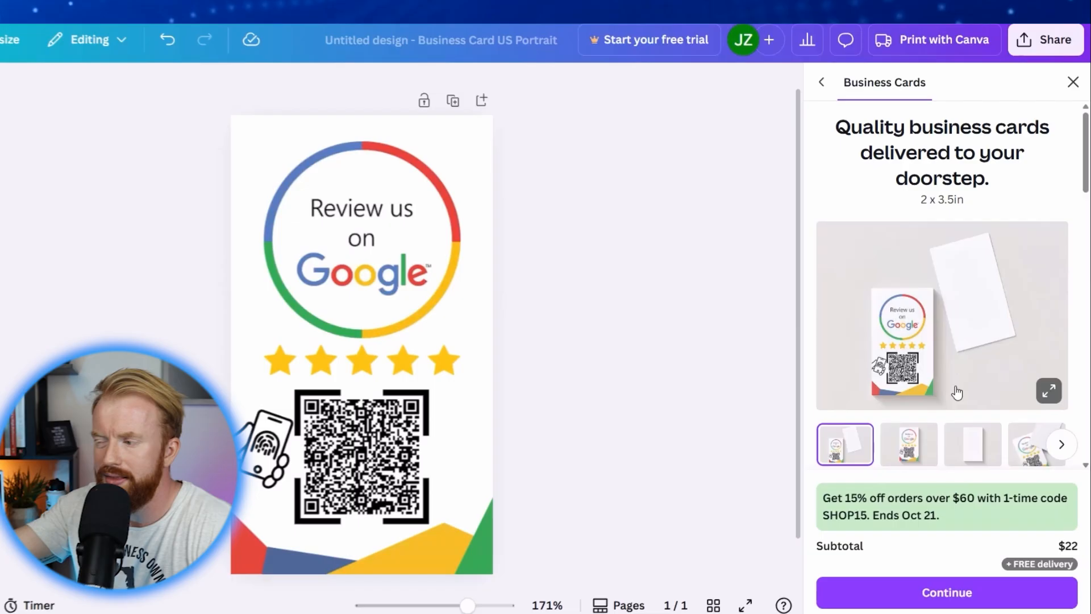
pyautogui.click(908, 445)
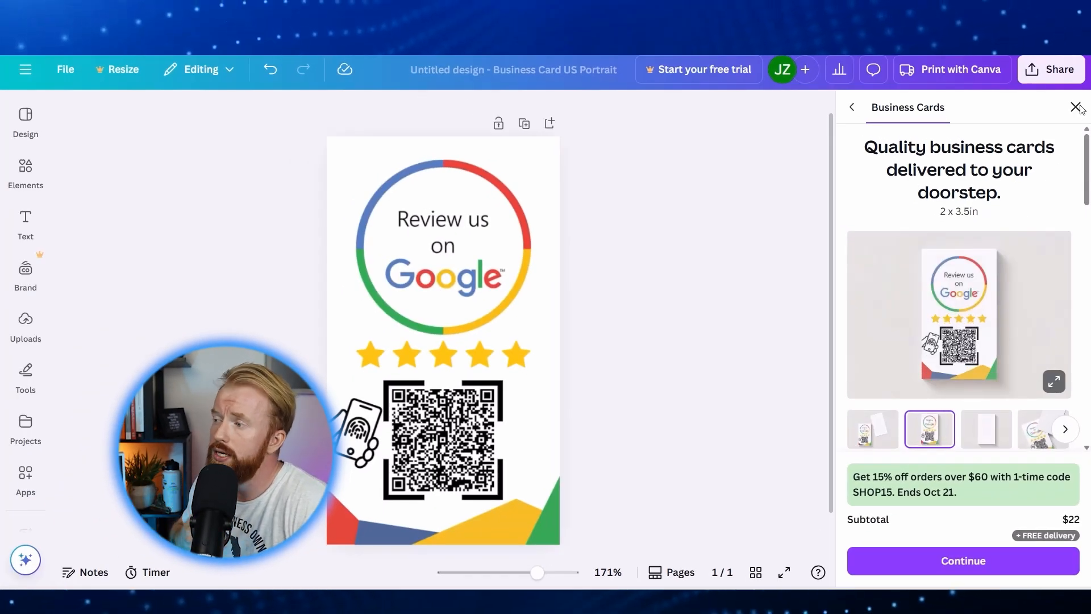
pyautogui.click(1078, 107)
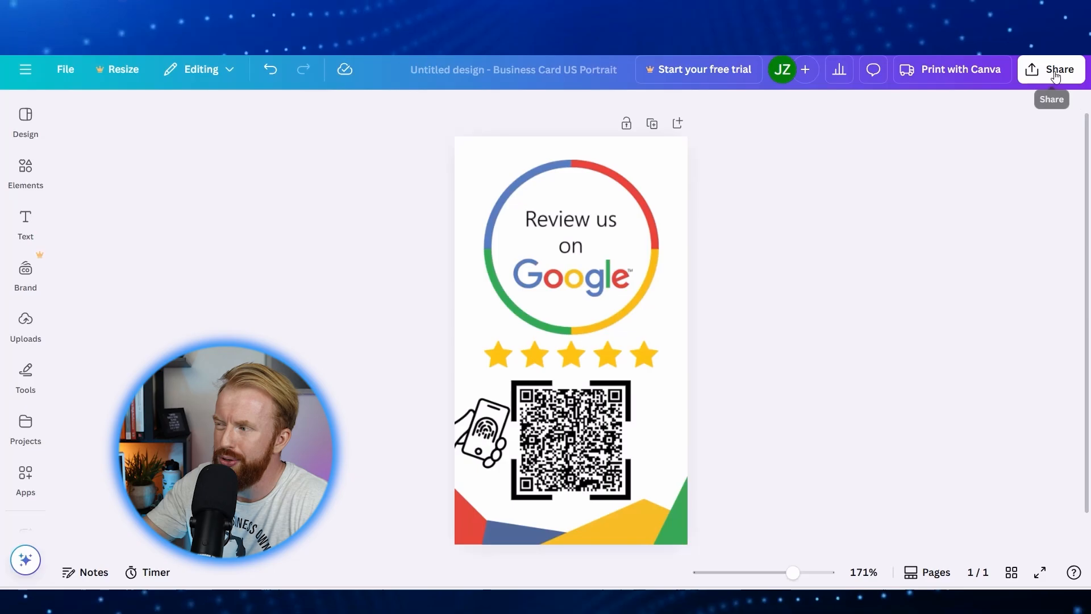
# Open Share and go to the Download settings with PNG as file type
pyautogui.click(1051, 70)
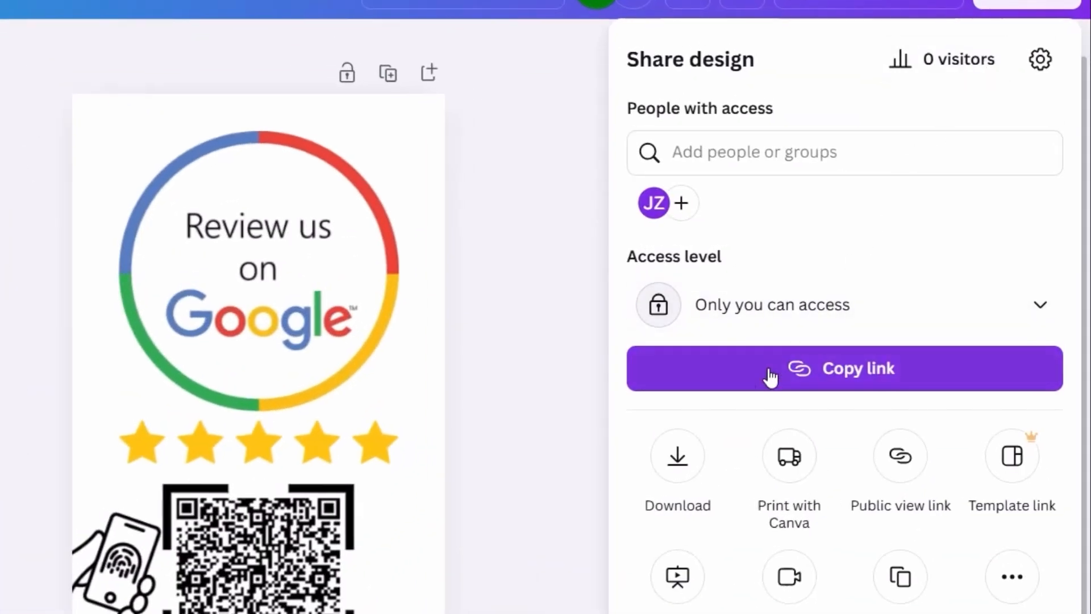
pyautogui.click(677, 457)
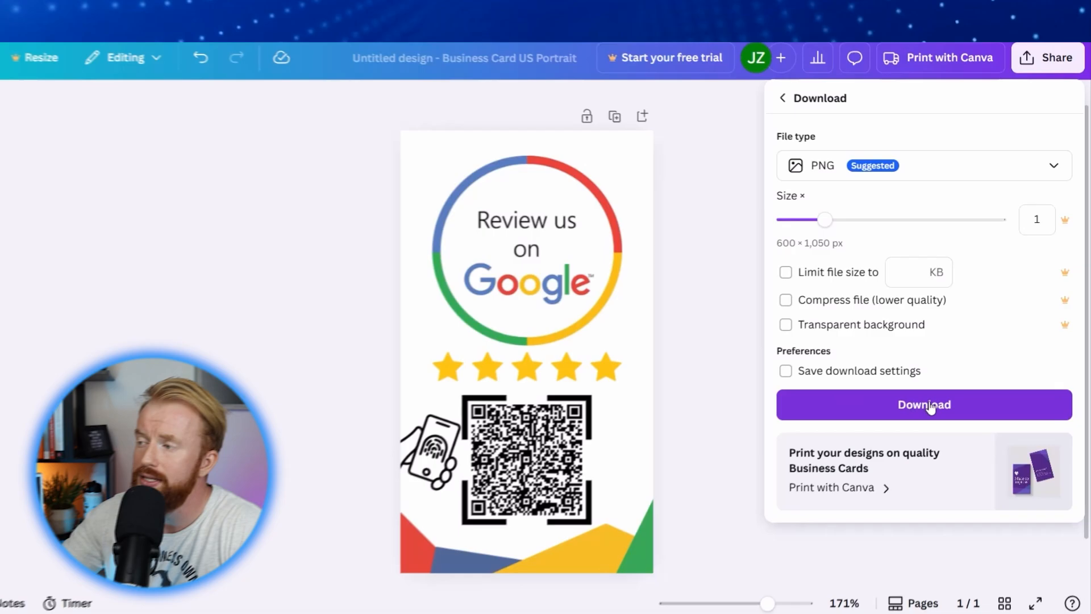